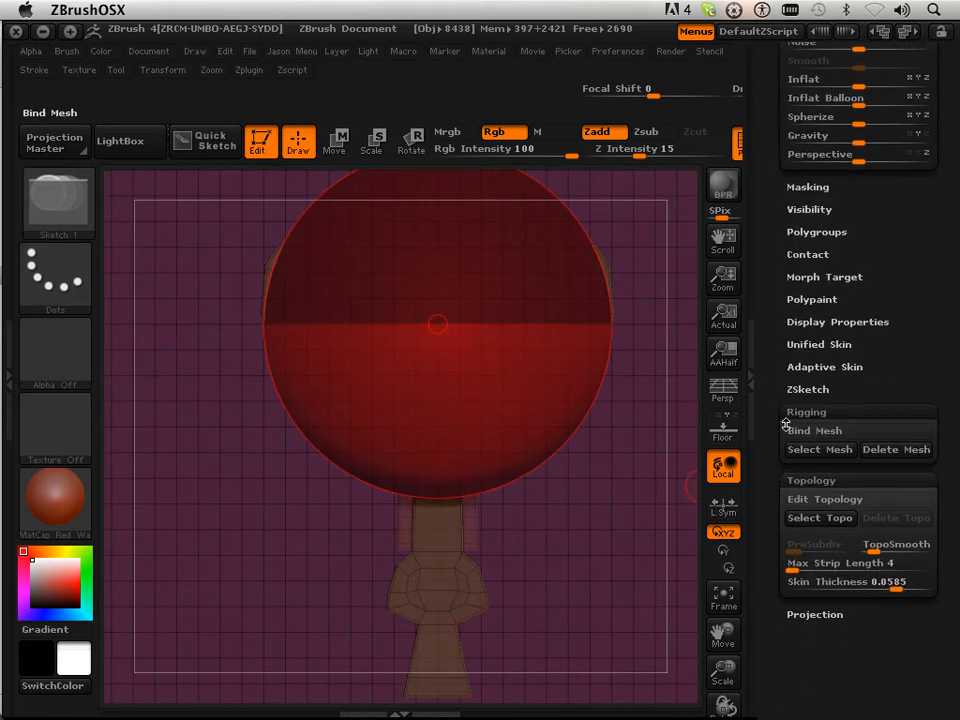
Step: Enable Edit Topology and draw edges at the crossguard centre and handle top
left_click(824, 499)
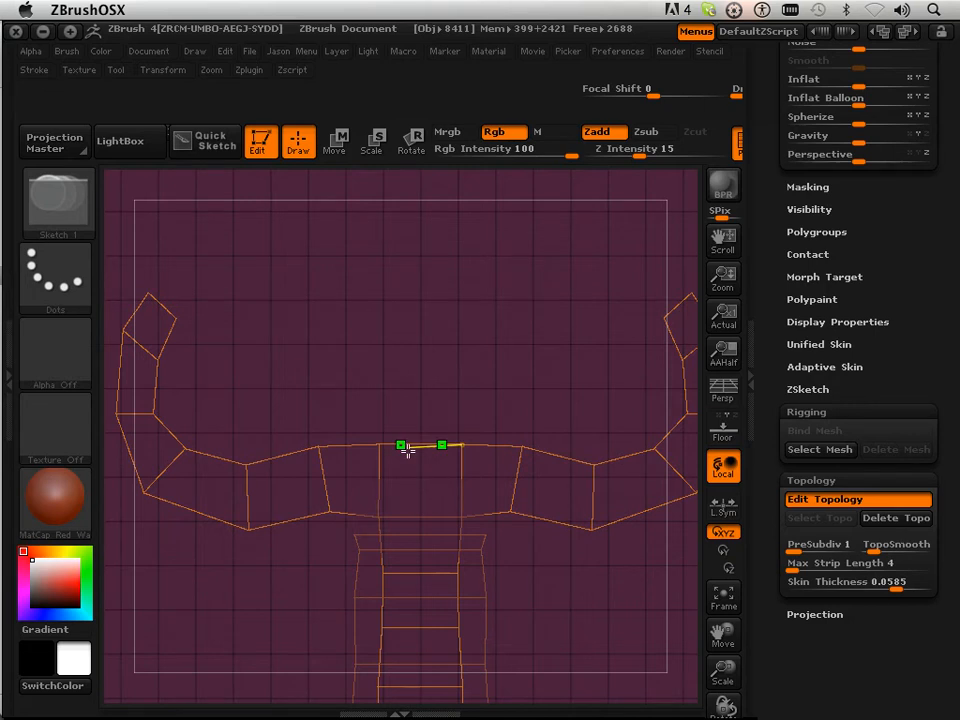
left_click_drag(420, 445, 420, 551)
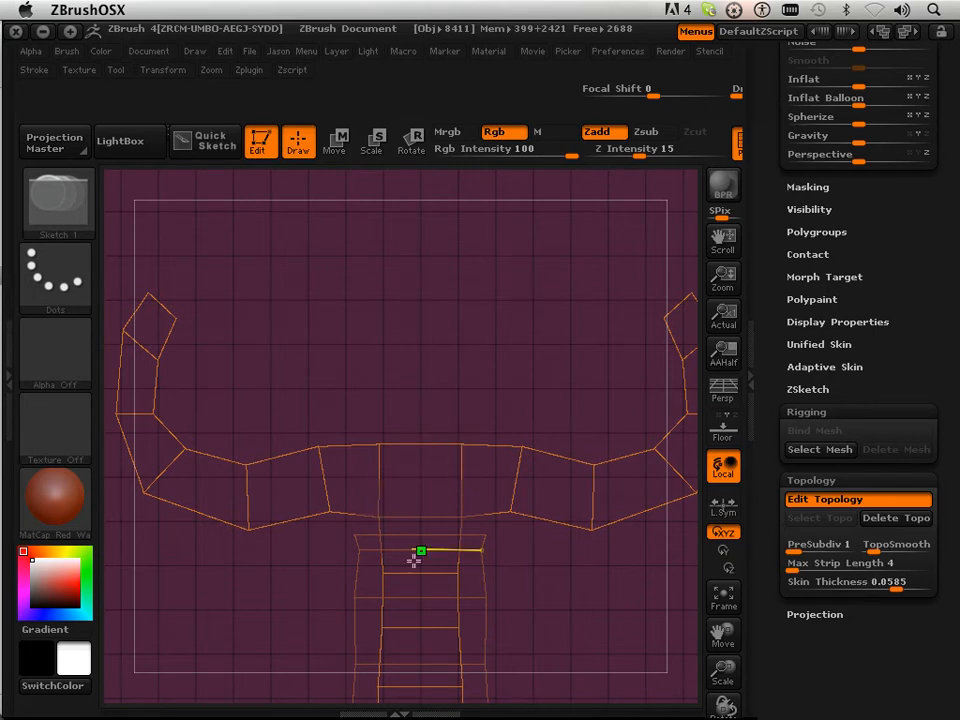
left_click_drag(418, 553, 413, 665)
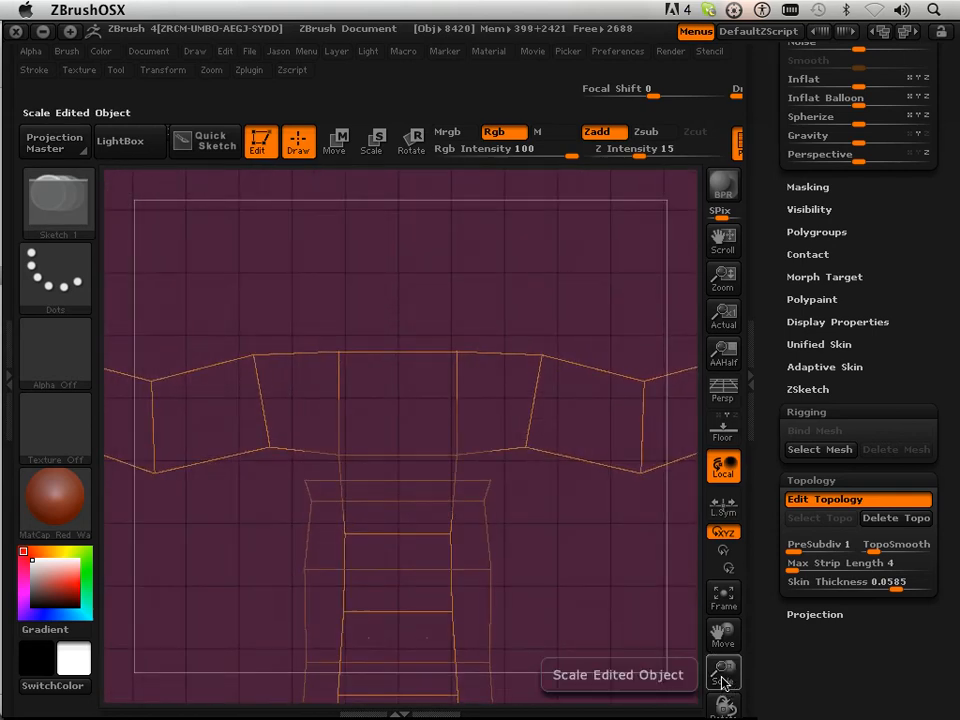
Step: Add topology edges on the lower handle and set Skin Thickness to 0
left_click(723, 671)
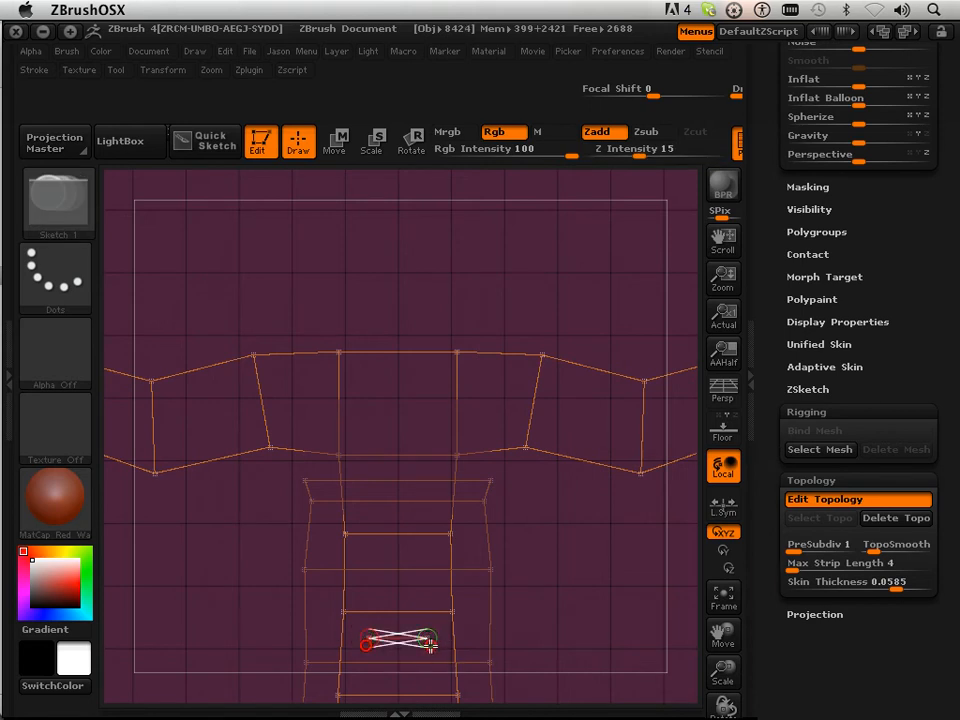
left_click_drag(880, 581, 857, 581)
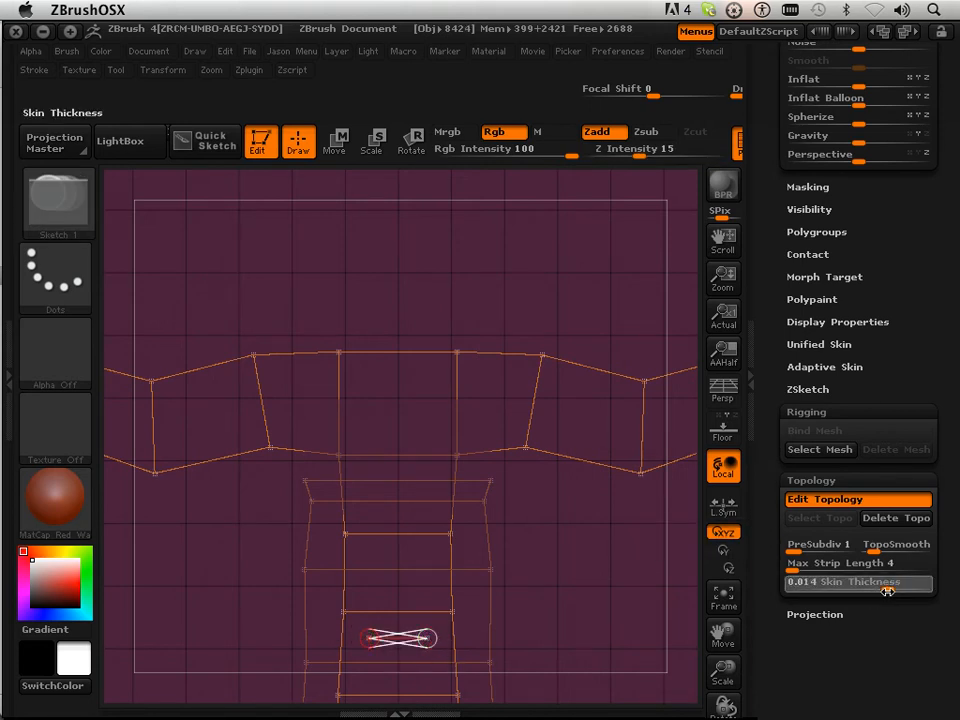
left_click_drag(886, 581, 790, 581)
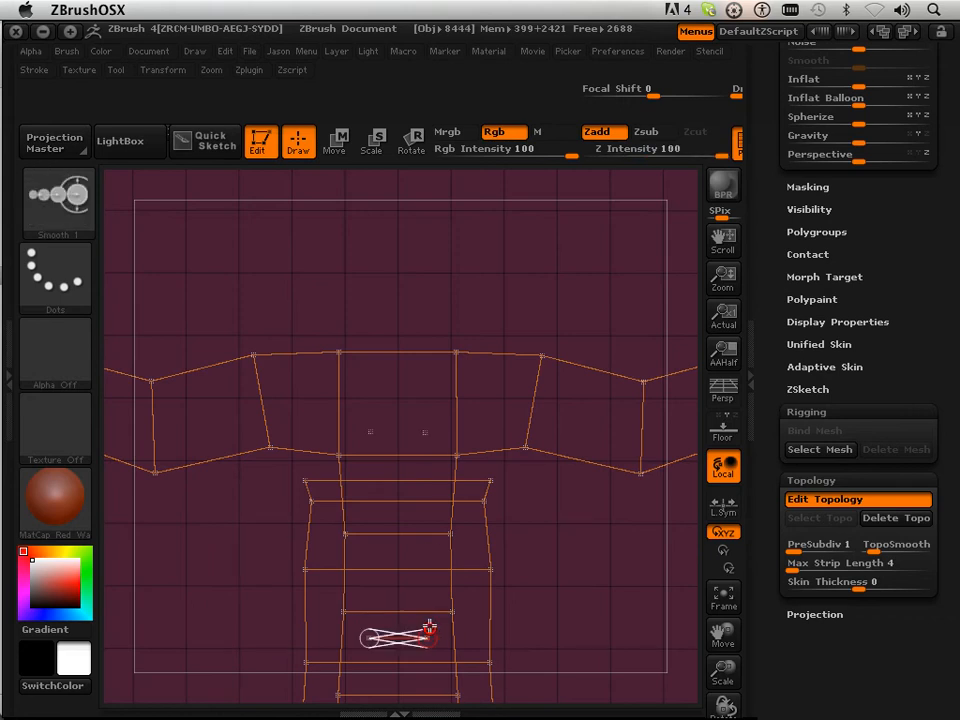
left_click_drag(427, 637, 427, 432)
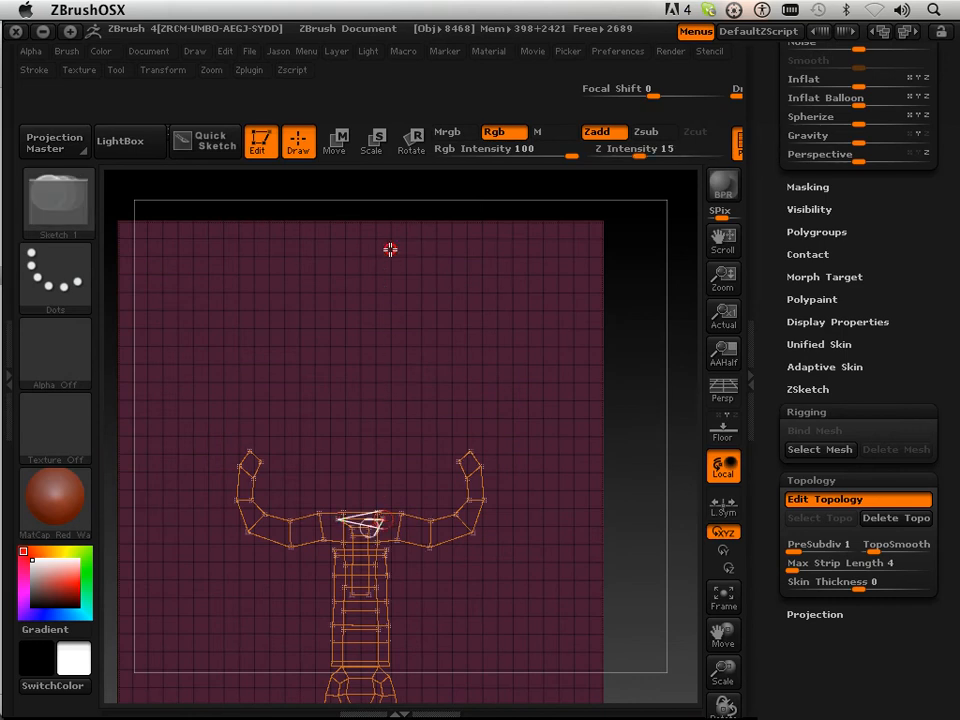
mouse_move(388, 273)
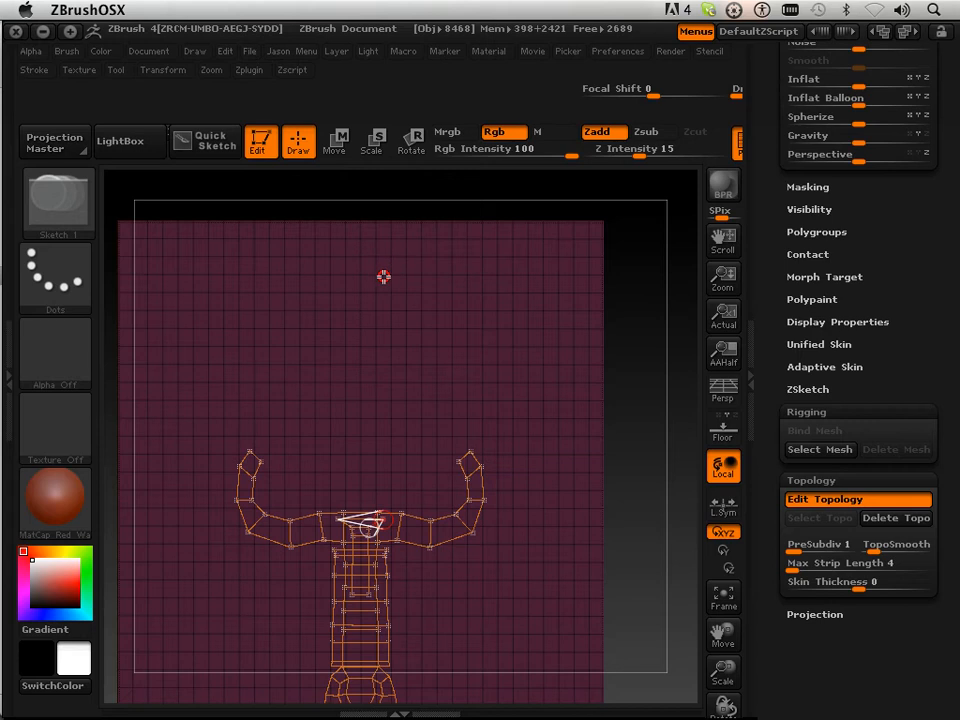
mouse_move(387, 298)
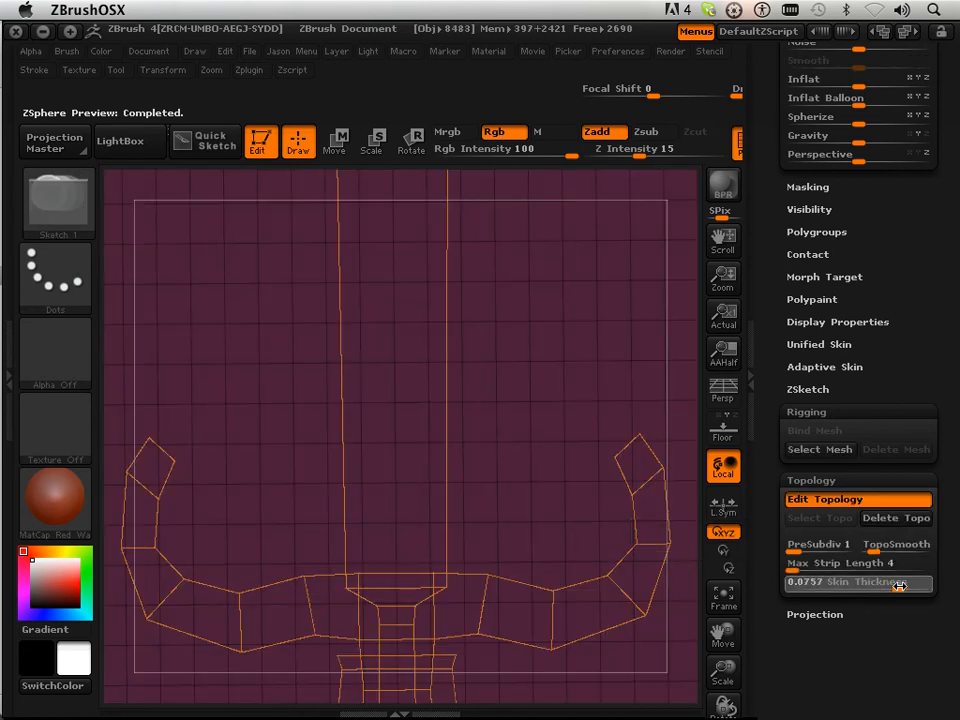
Step: Raise skin thickness to about 0.15 and add topology points across the blade base
left_click(857, 499)
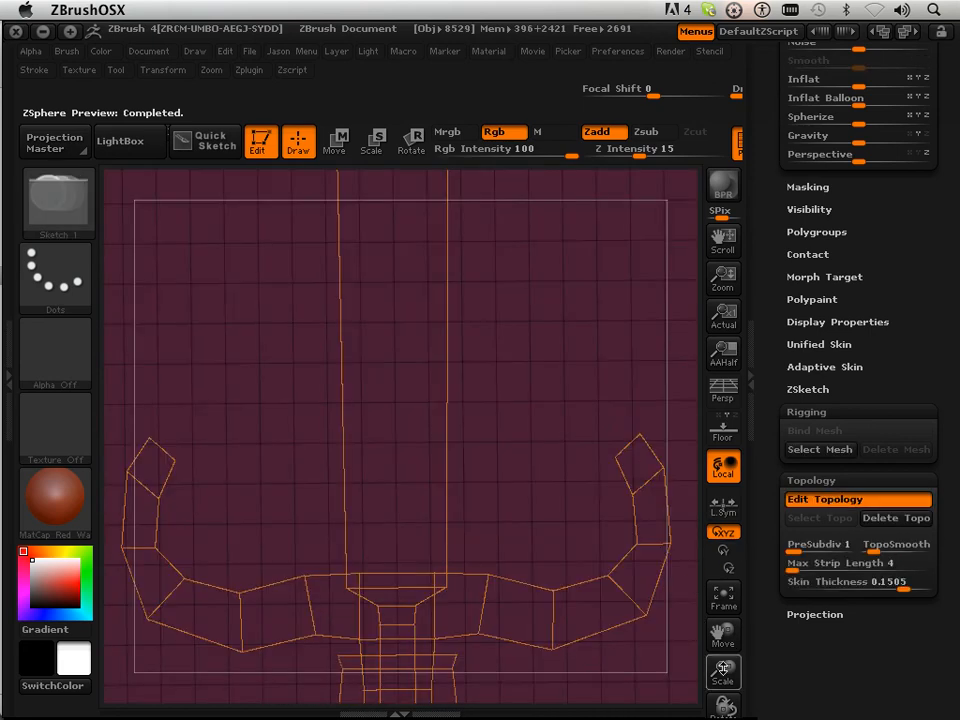
mouse_move(723, 670)
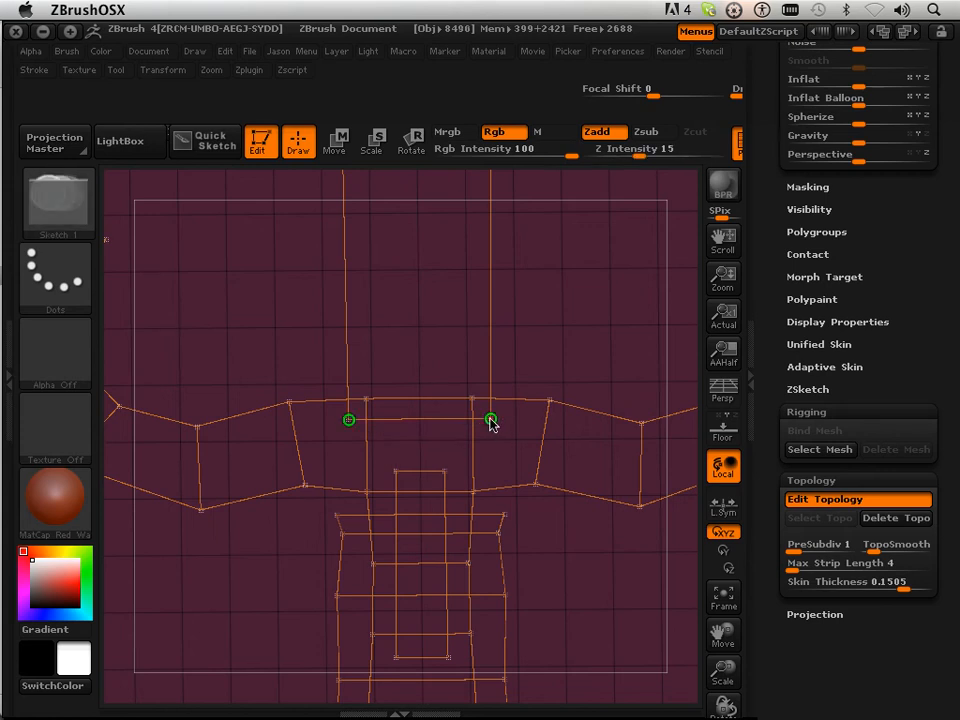
left_click_drag(490, 420, 445, 471)
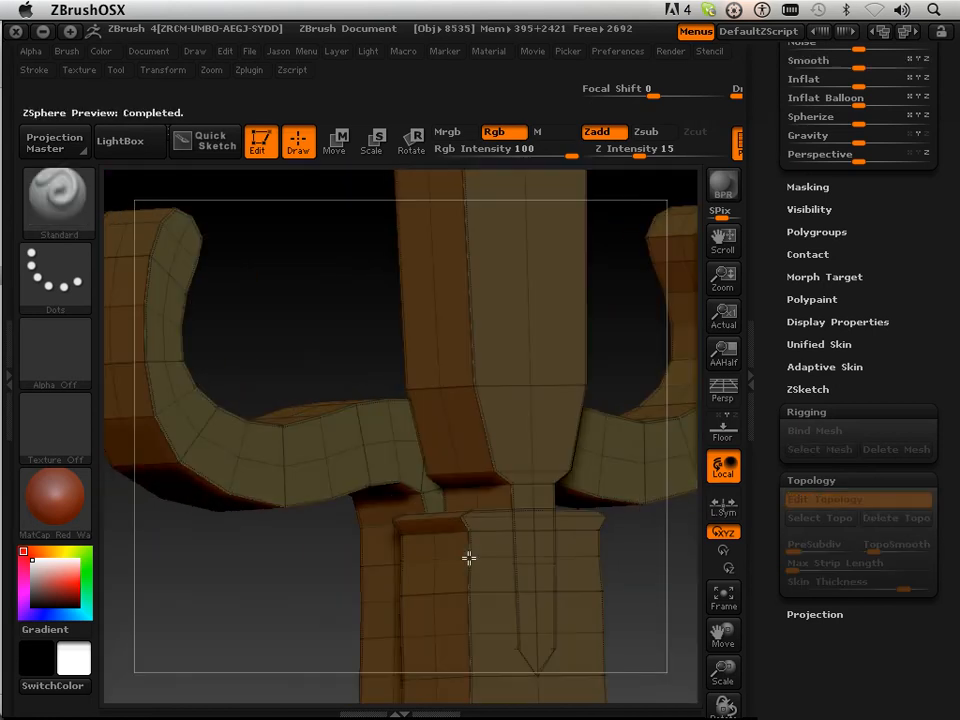
Step: Exit the preview and add a topology point below the blade base
left_click(857, 499)
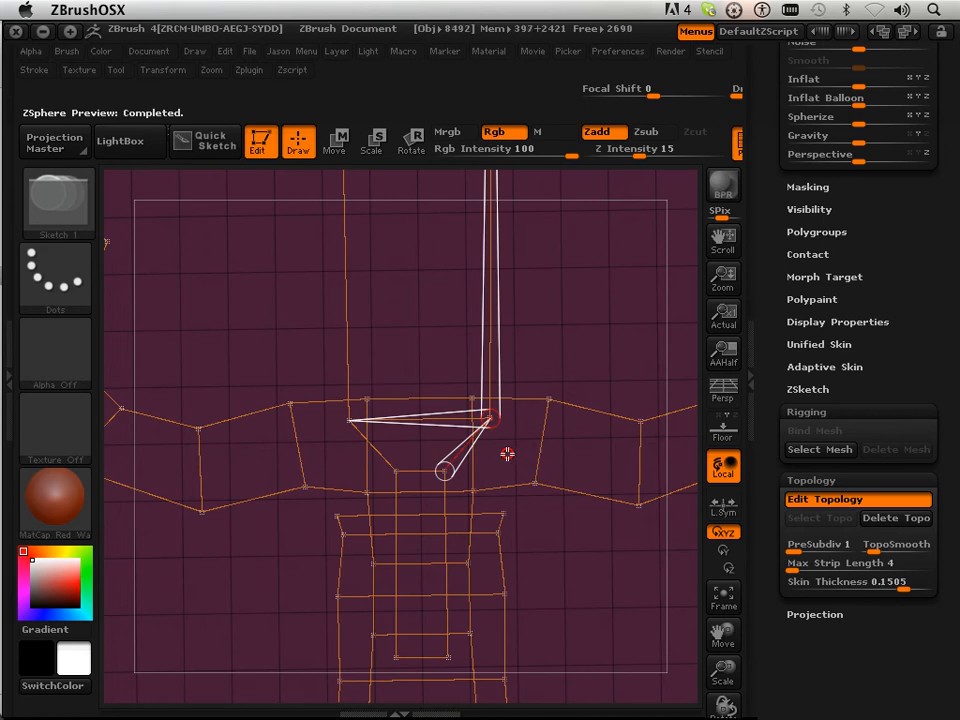
left_click(490, 420)
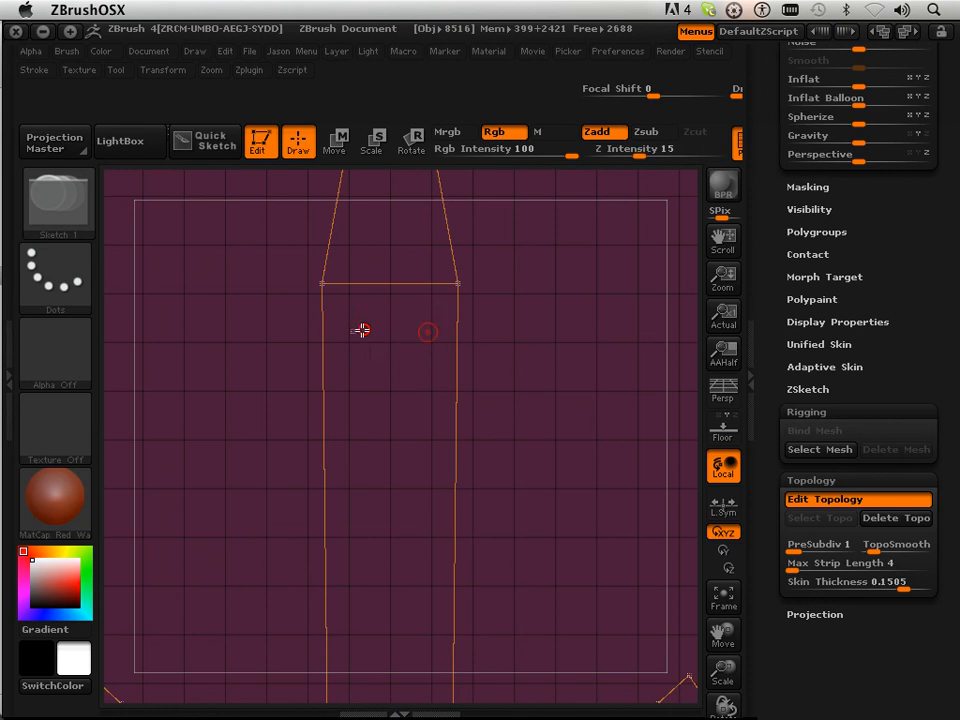
Step: Draw topology edges near the top of the blade and across its tip
left_click_drag(360, 331, 427, 331)
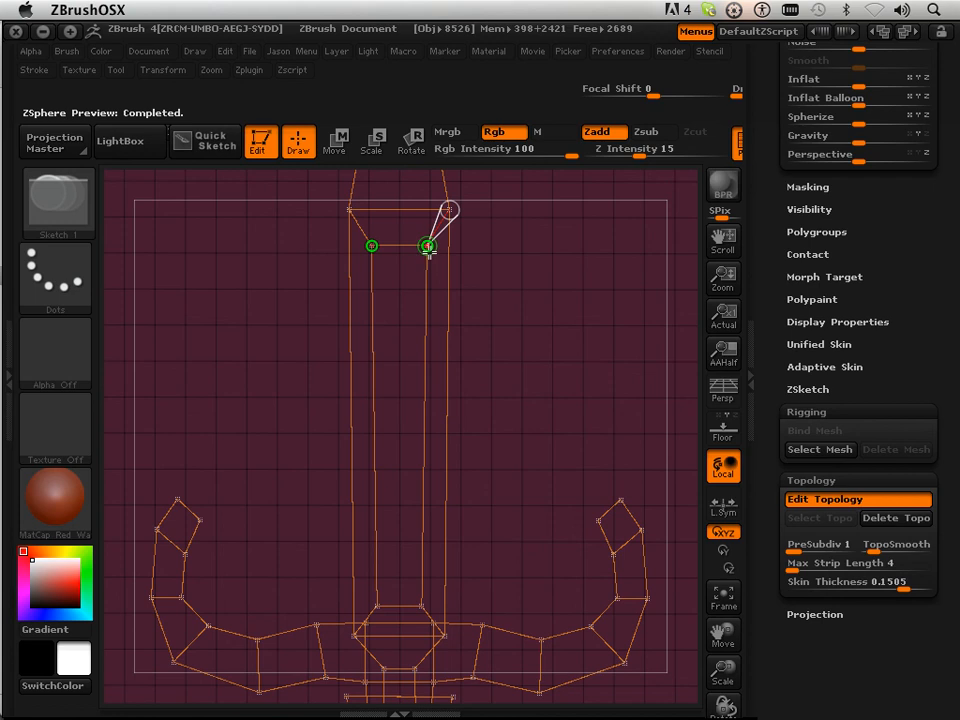
left_click_drag(428, 246, 420, 607)
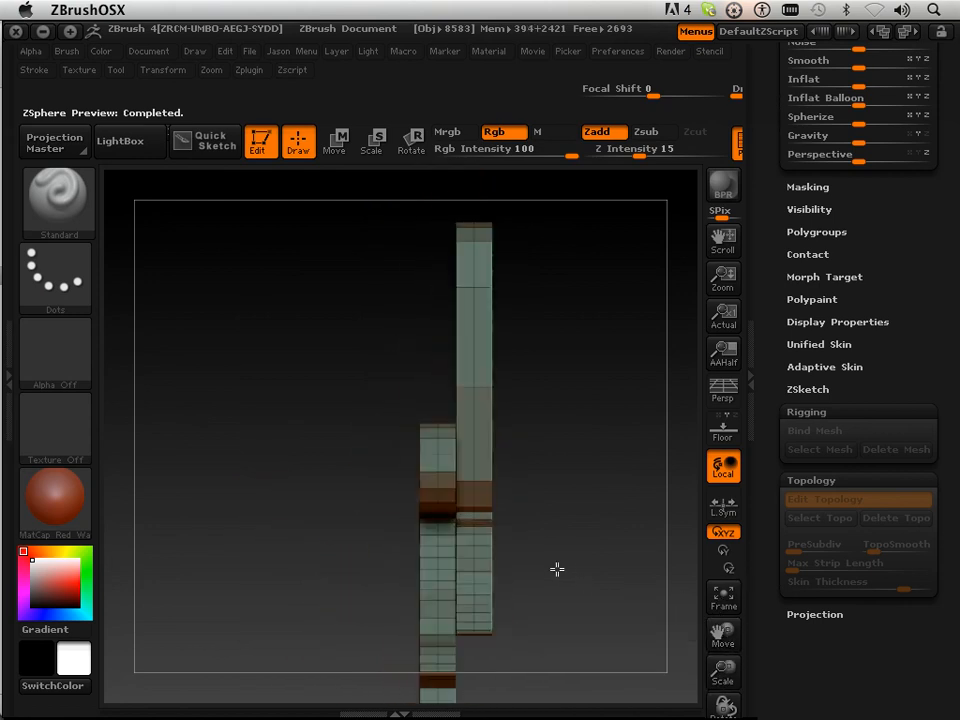
Step: Orbit to a front view and create the PM3D_sword1 polymesh tool
left_click_drag(557, 570, 593, 590)
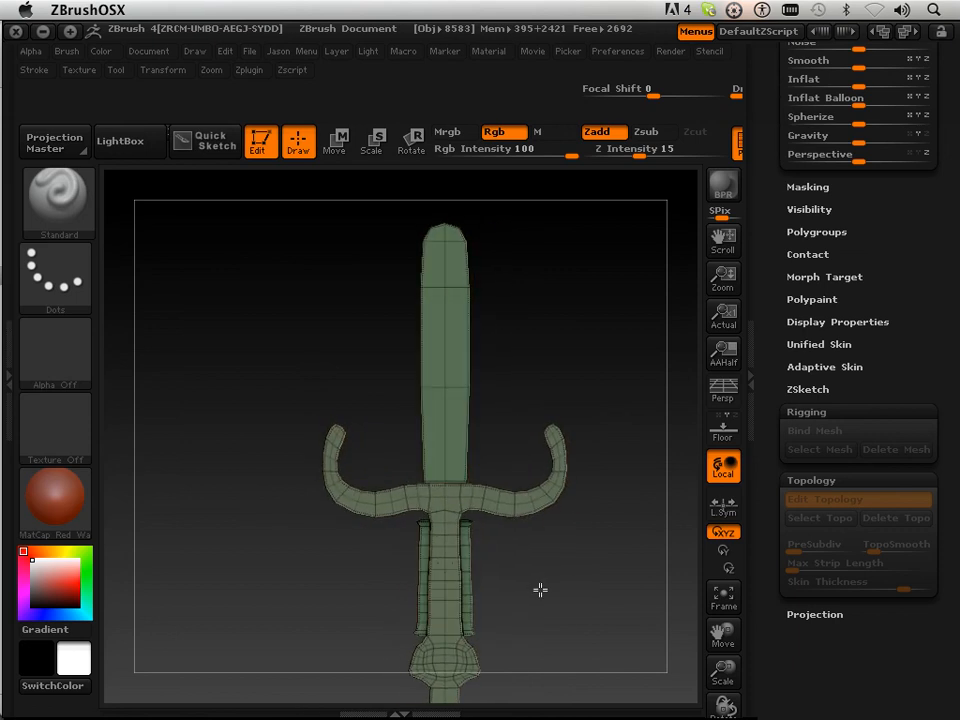
mouse_move(525, 587)
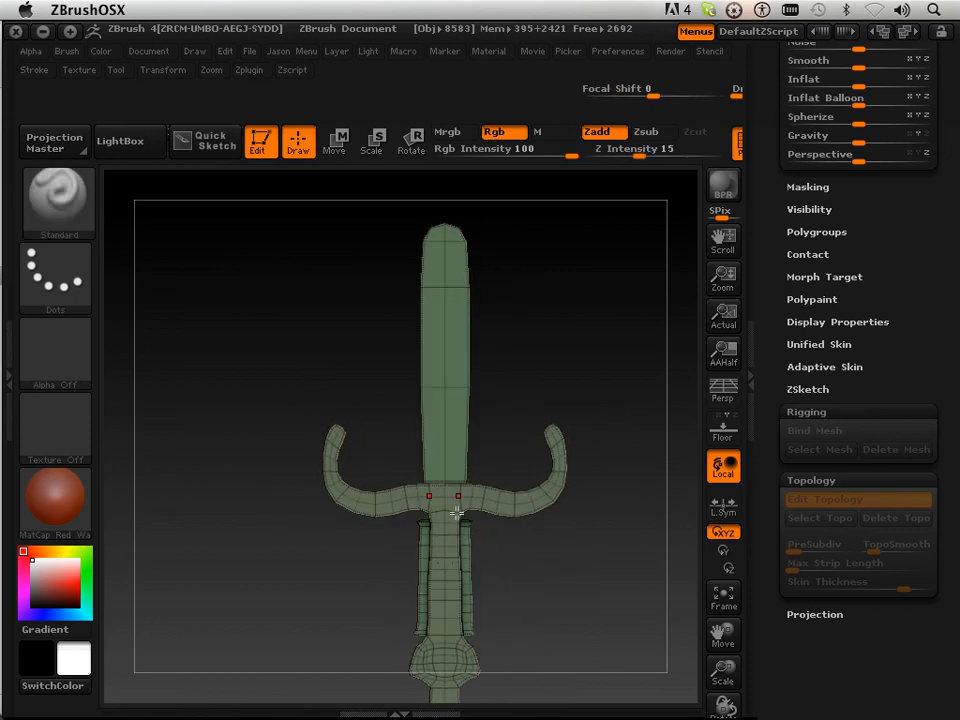
left_click(857, 499)
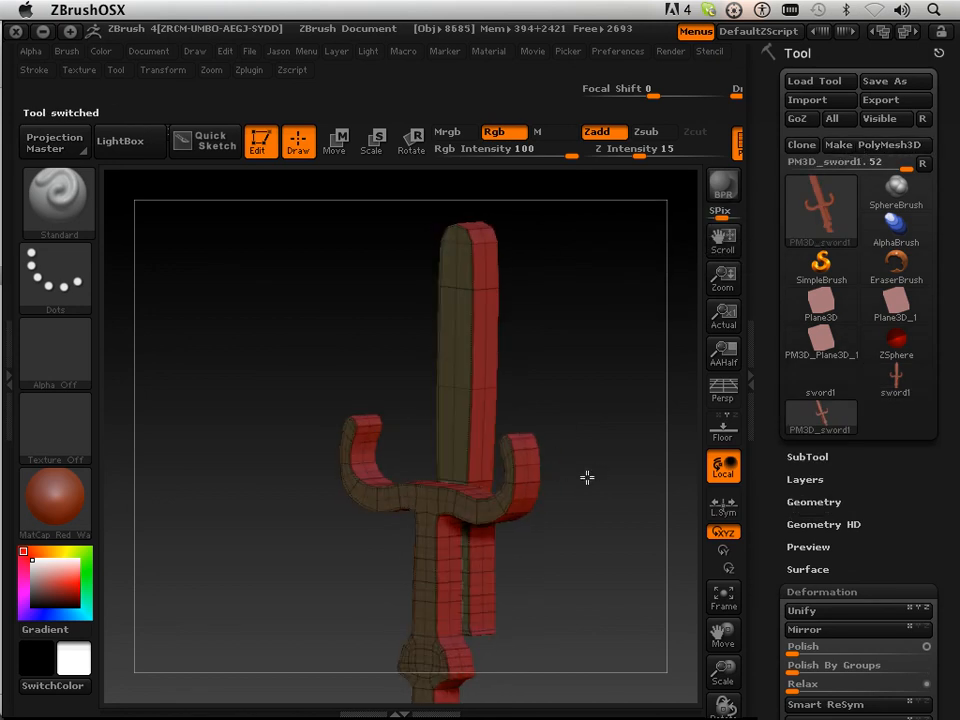
mouse_move(893, 81)
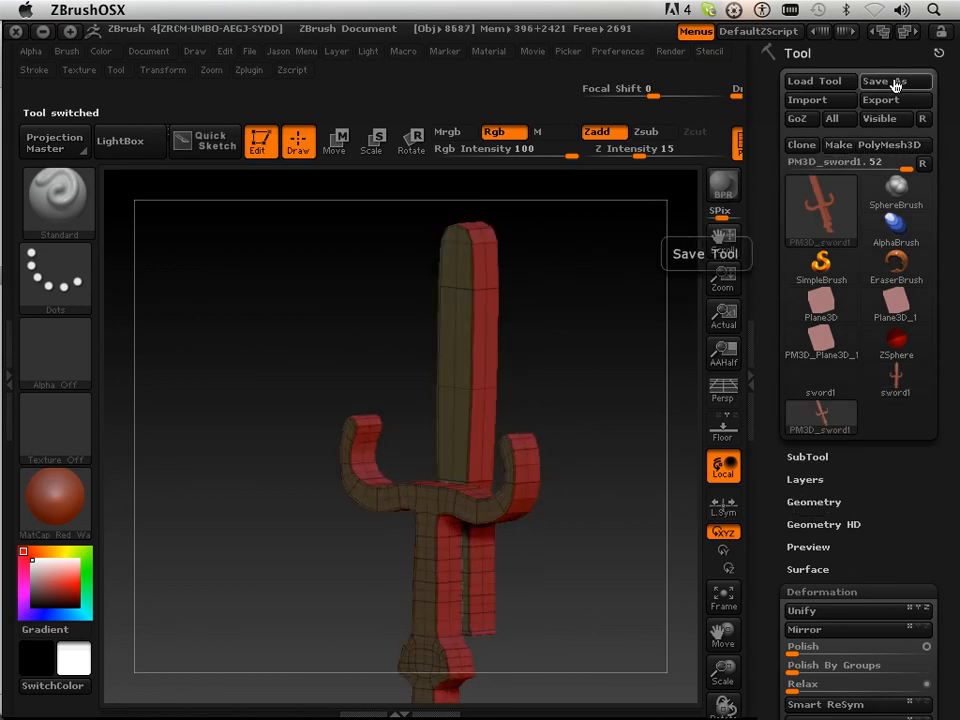
Step: Save the polymesh as sword2.ZTL, replacing the existing file
left_click(889, 81)
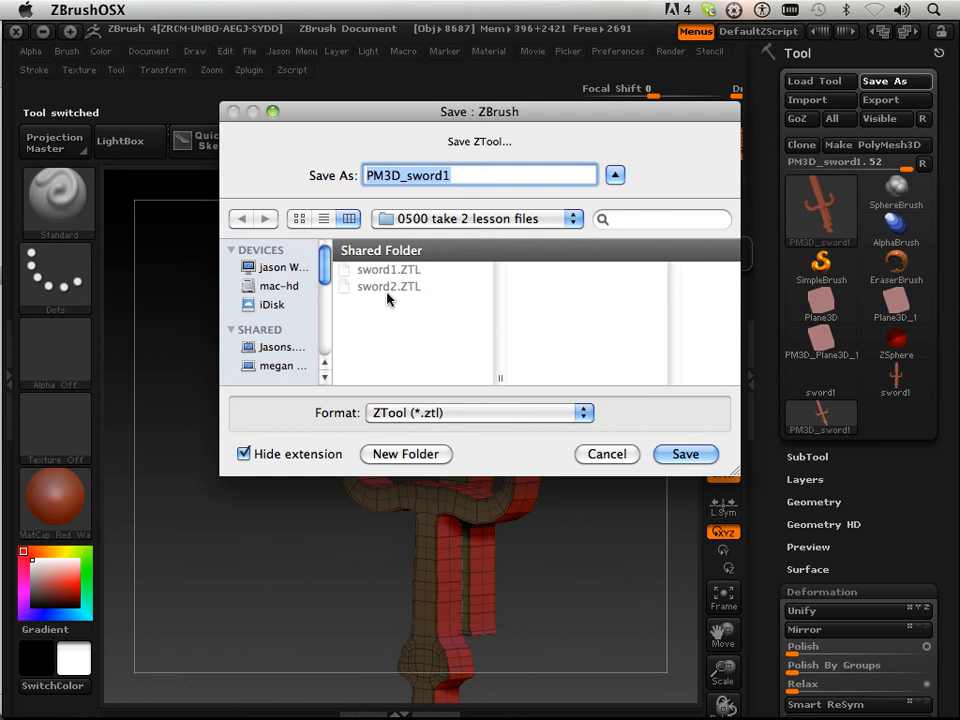
left_click(685, 454)
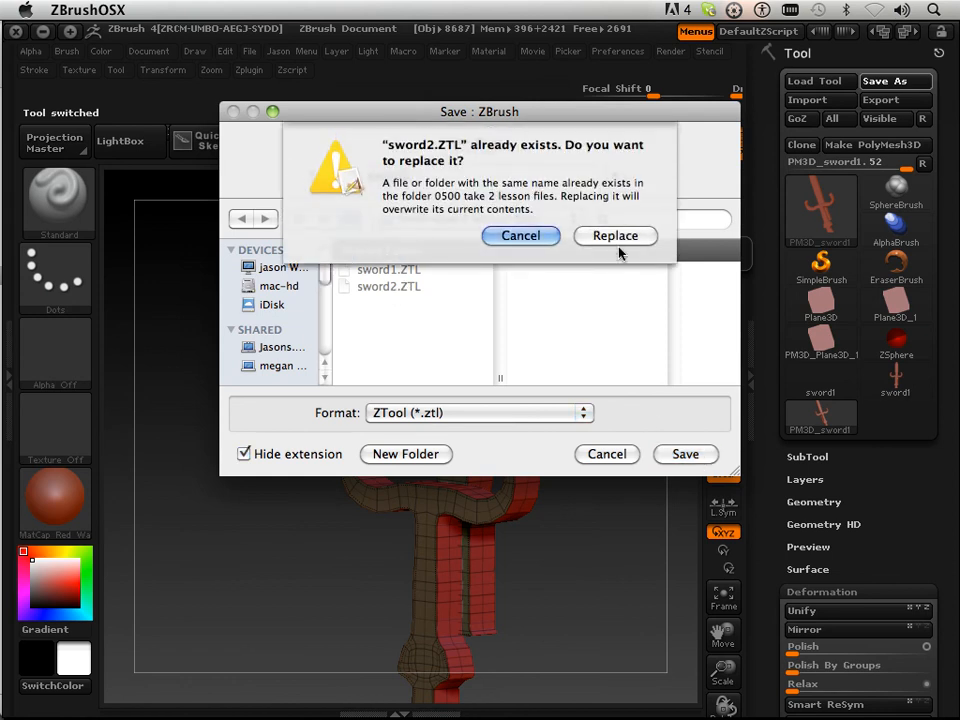
left_click(615, 235)
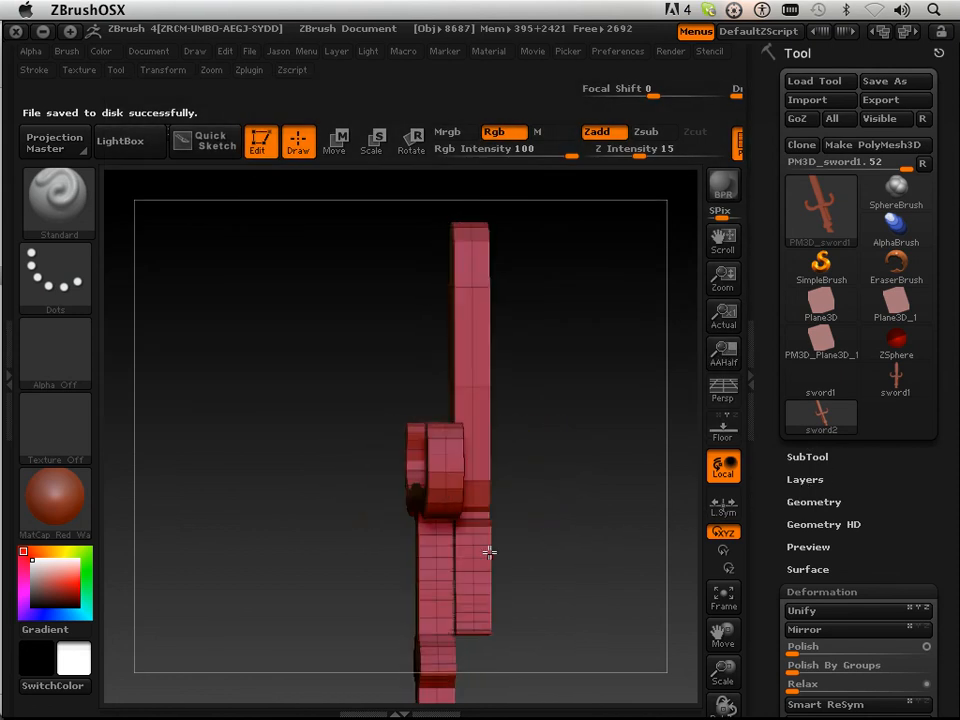
mouse_move(497, 500)
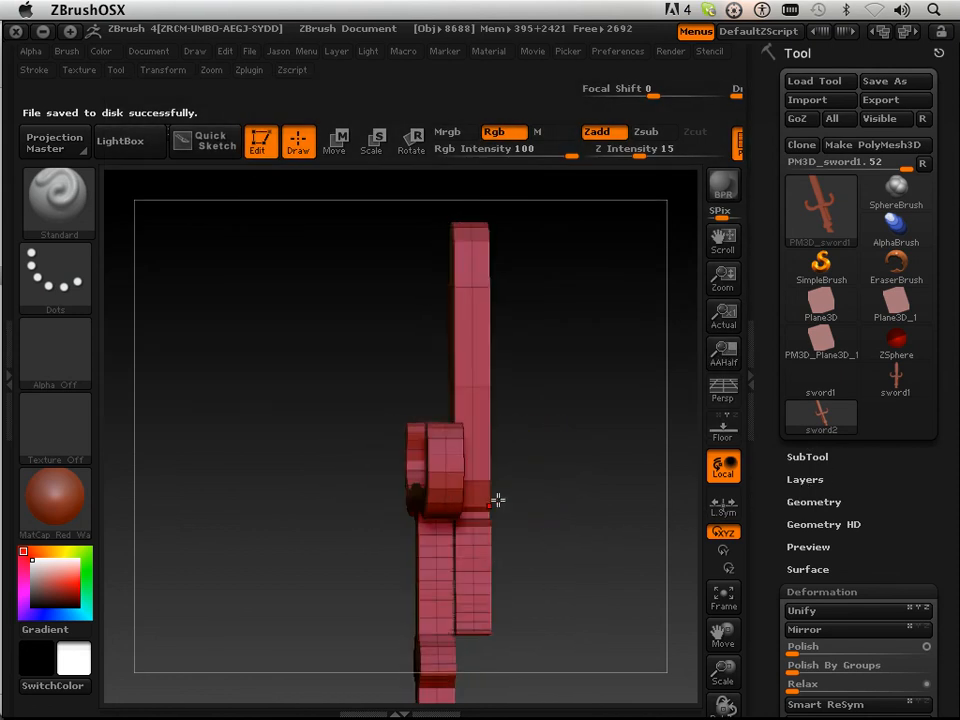